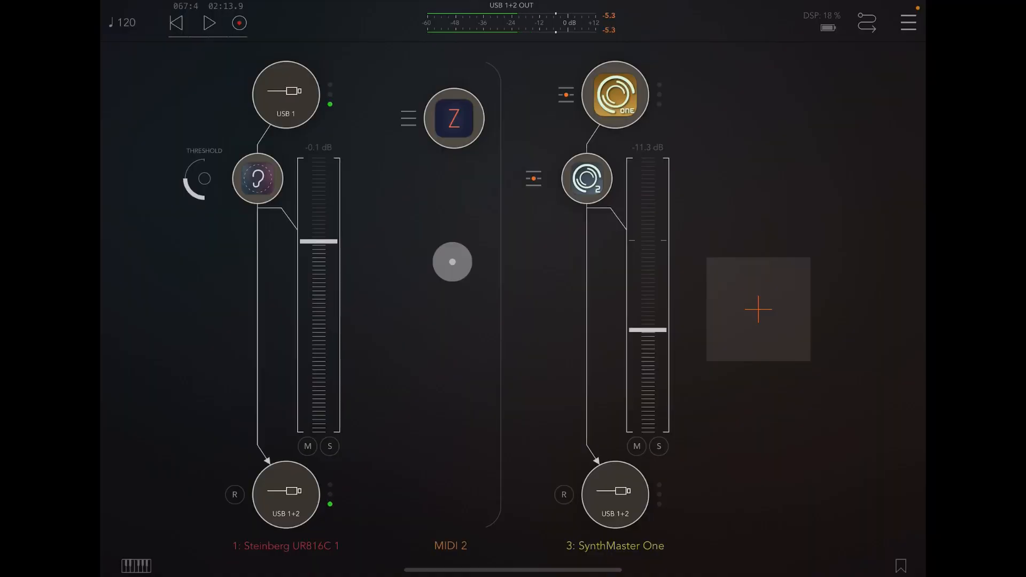
Audition playback and bring the SynthMaster One channel fader up to −9.7 dB, then stop.
{"action": "left_click", "coordinate": [587, 179]}
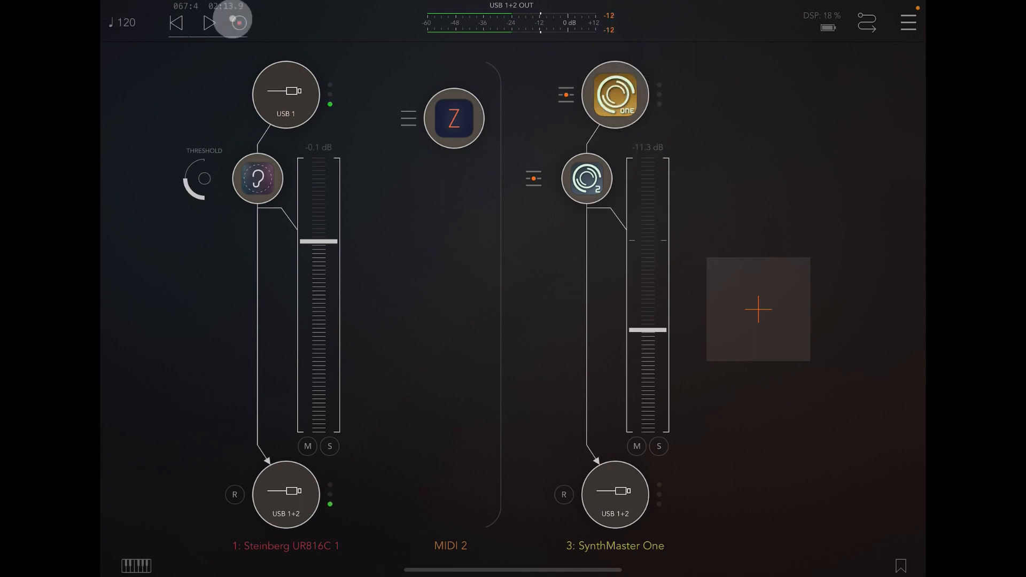
{"action": "left_click", "coordinate": [208, 23]}
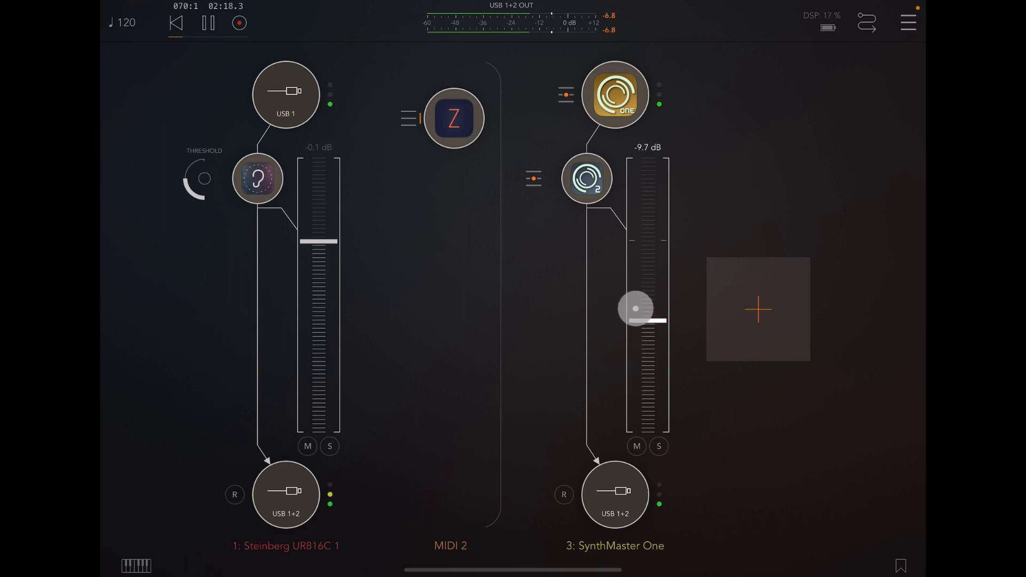
{"action": "left_click", "coordinate": [209, 23]}
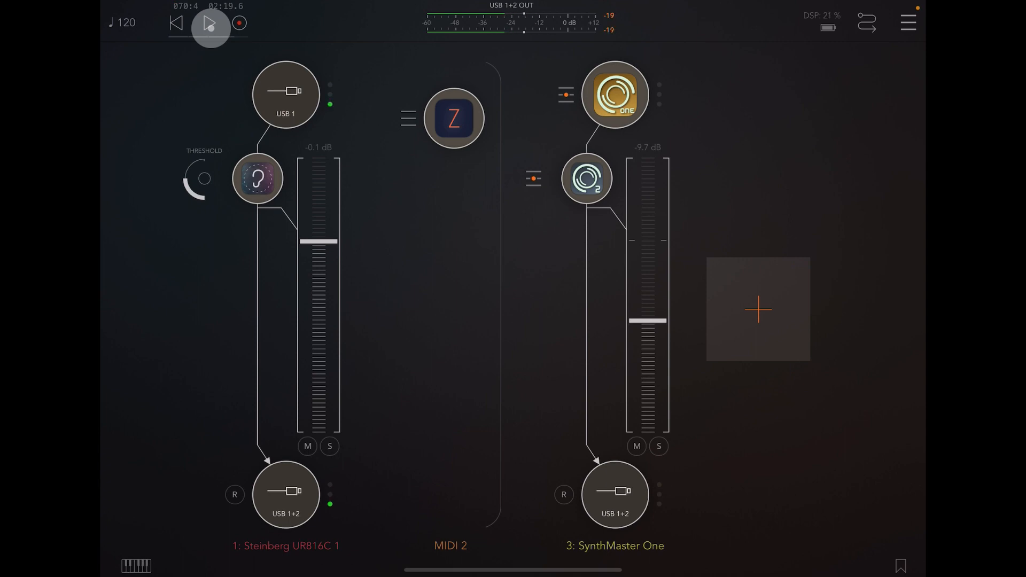
{"action": "left_click", "coordinate": [211, 22]}
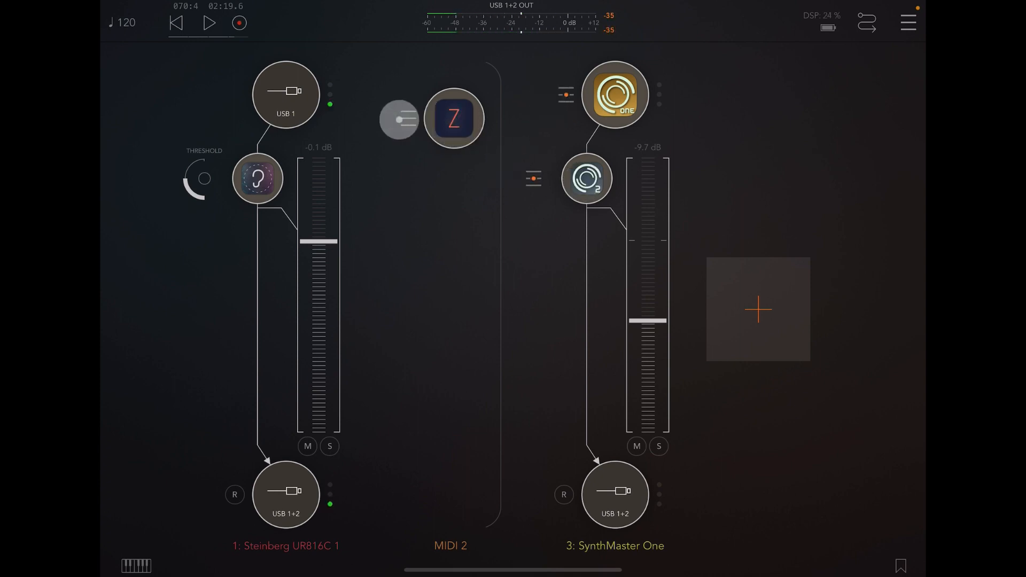
Check ZOA's All Out MIDI destinations, then raise the SynthMaster One fader to −7.2 dB.
{"action": "left_click", "coordinate": [453, 118]}
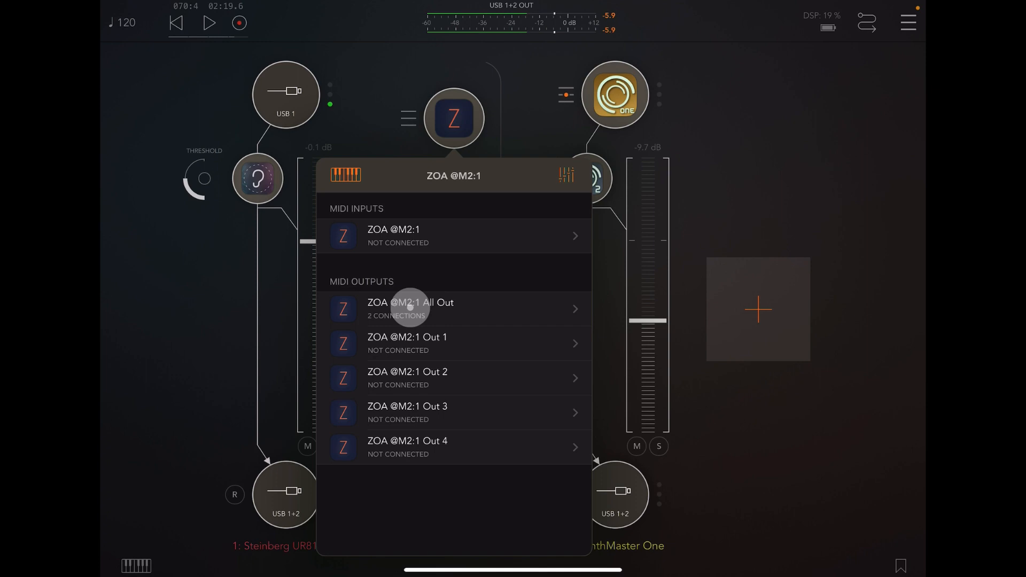
{"action": "left_click", "coordinate": [452, 309]}
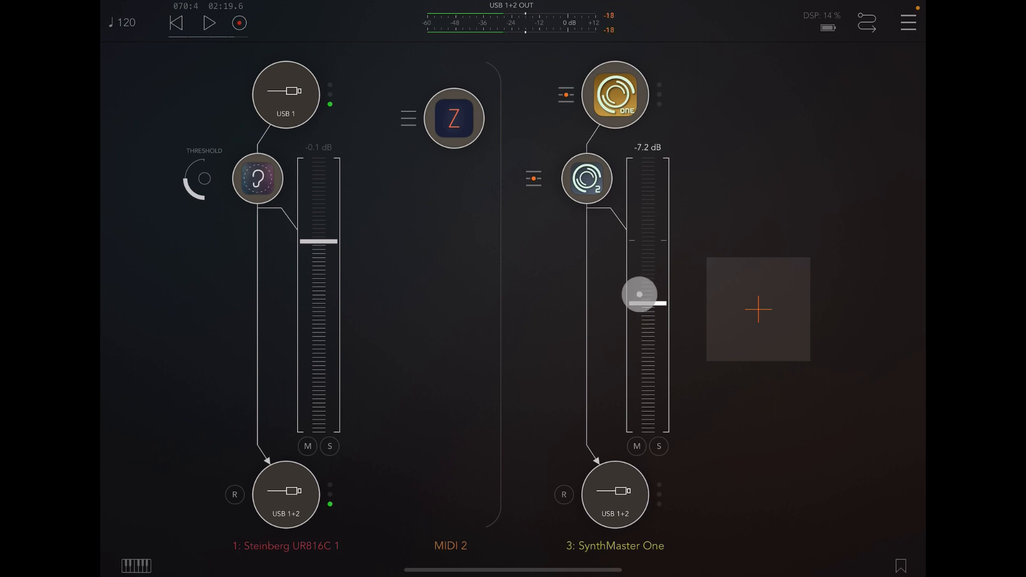
{"action": "left_click", "coordinate": [209, 23]}
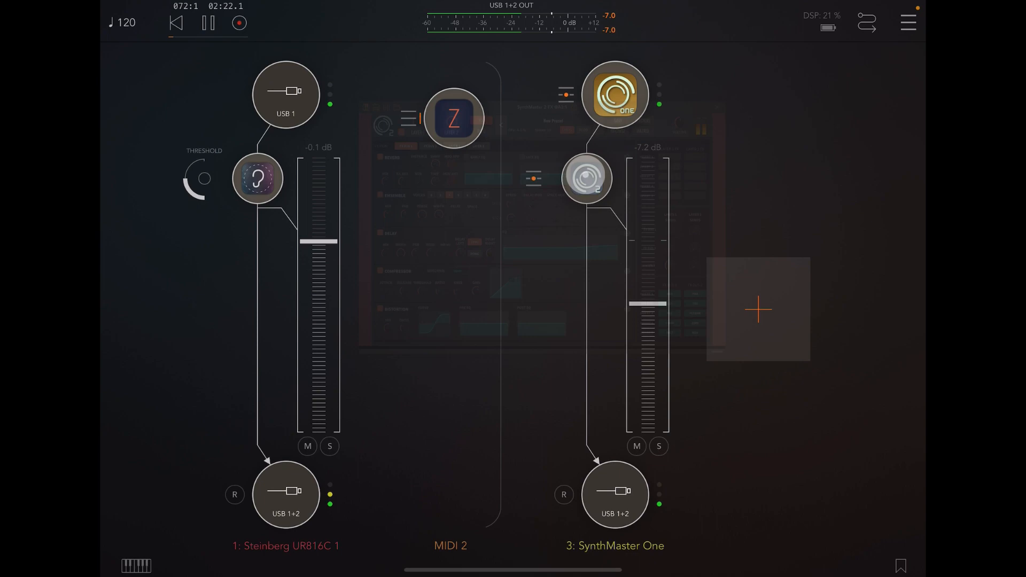
Show SynthMaster 2's FX page, glance at FX Bus 2, and land on FX Bus 1's effects.
{"action": "left_click", "coordinate": [614, 95]}
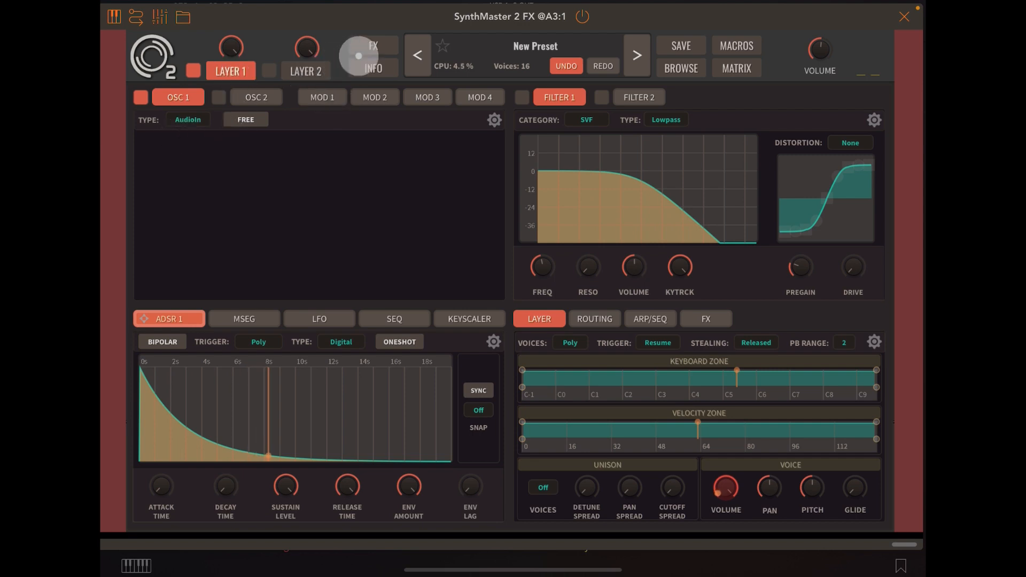
{"action": "left_click", "coordinate": [358, 55]}
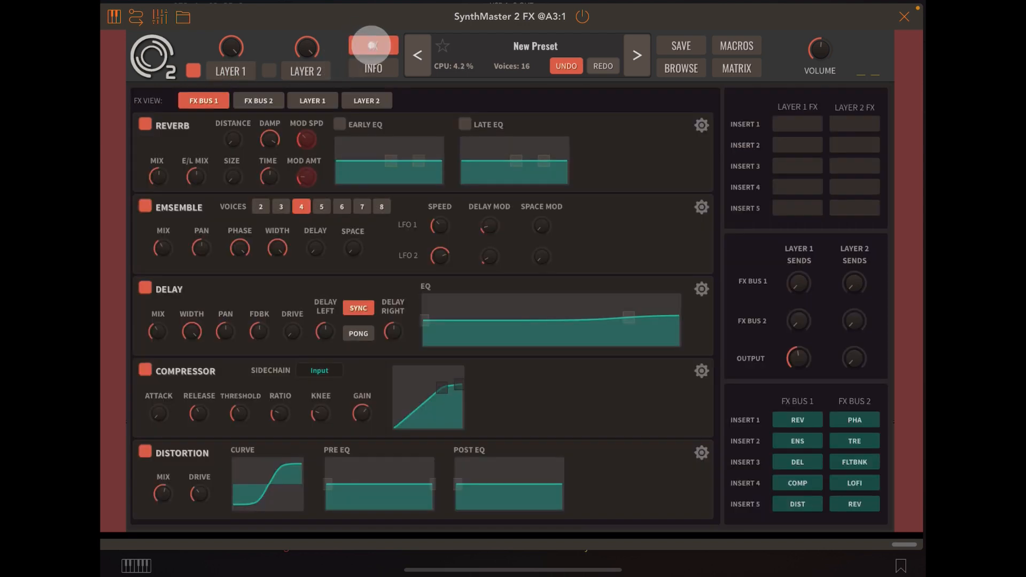
{"action": "left_click", "coordinate": [373, 44]}
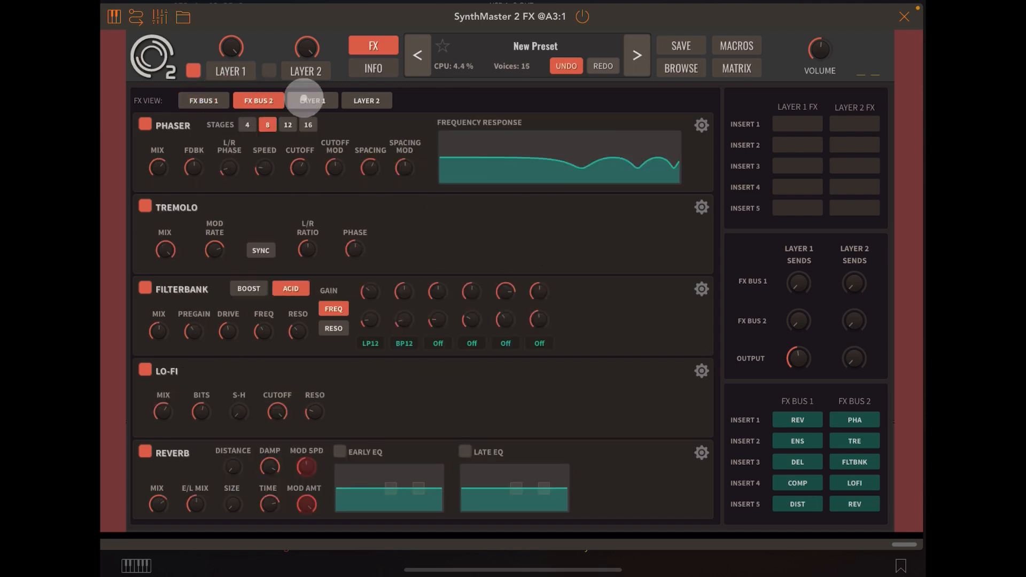
{"action": "left_click", "coordinate": [259, 100]}
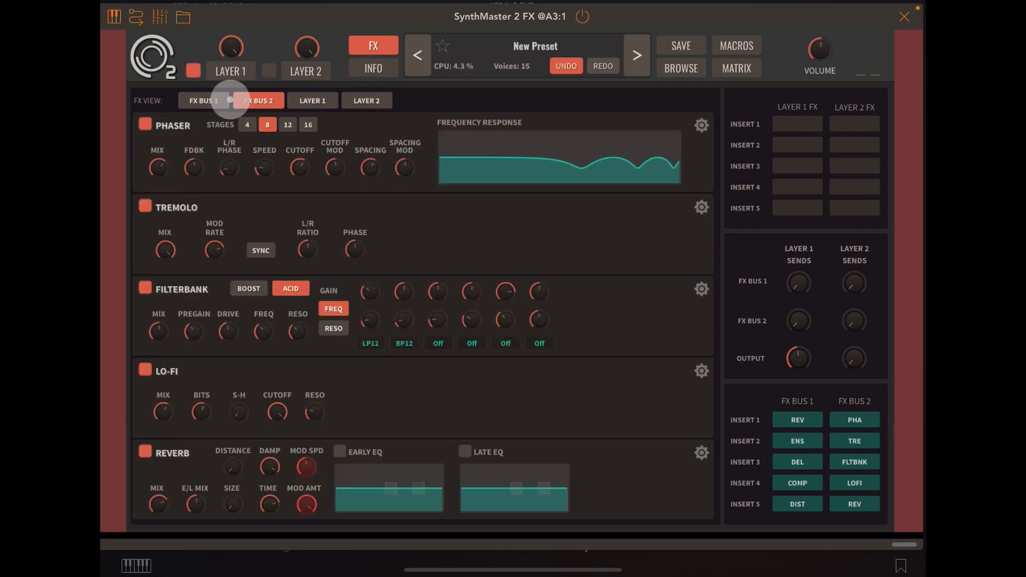
{"action": "left_click", "coordinate": [204, 100]}
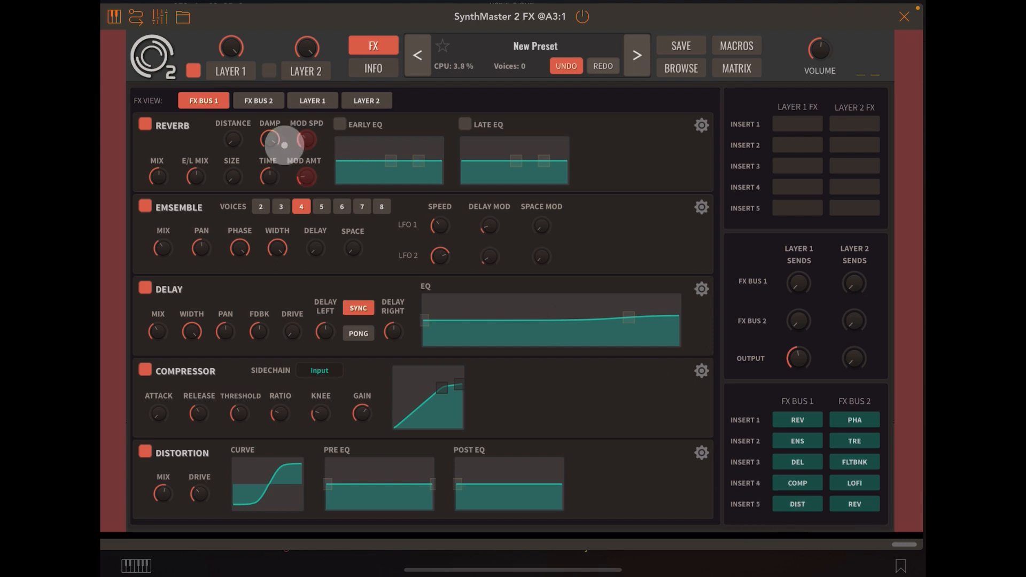
{"action": "left_click", "coordinate": [257, 100]}
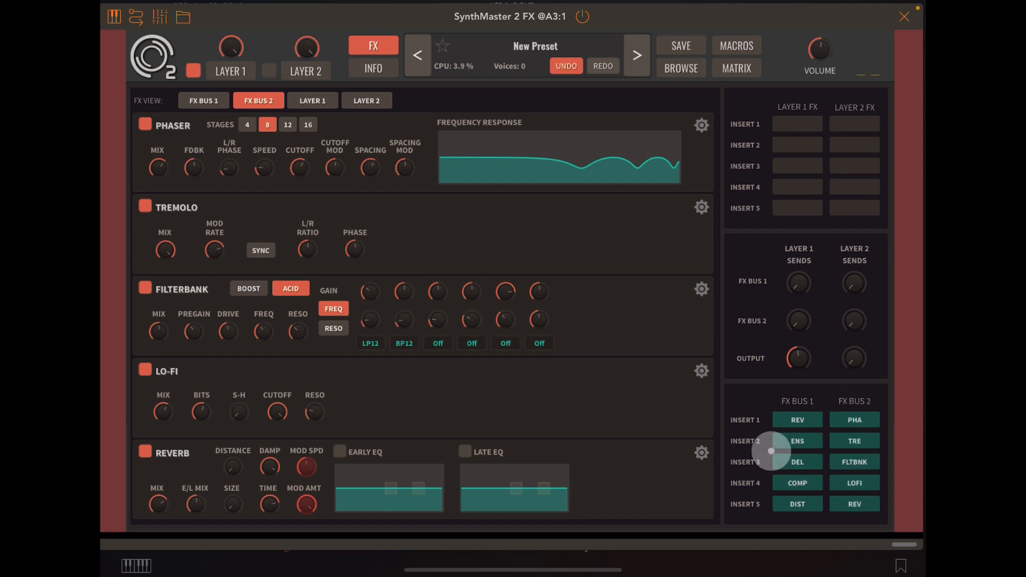
{"action": "mouse_move", "coordinate": [219, 68]}
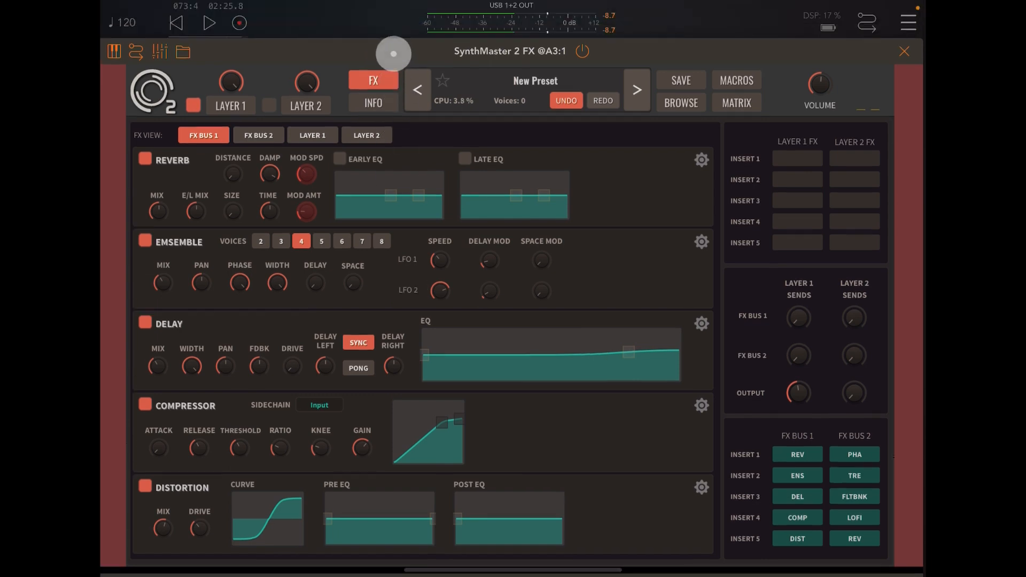
{"action": "left_click", "coordinate": [209, 22]}
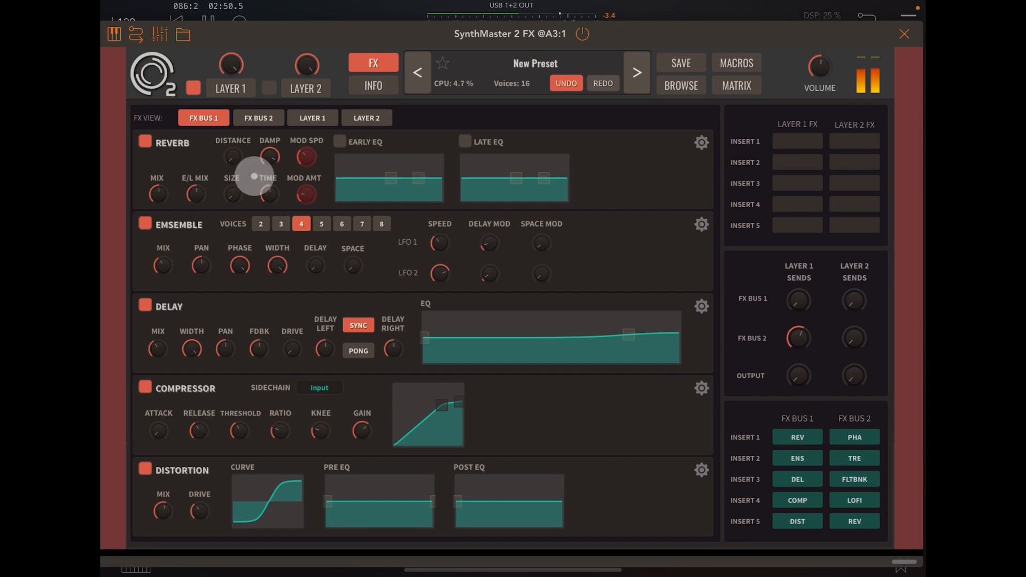
{"action": "left_click", "coordinate": [257, 119]}
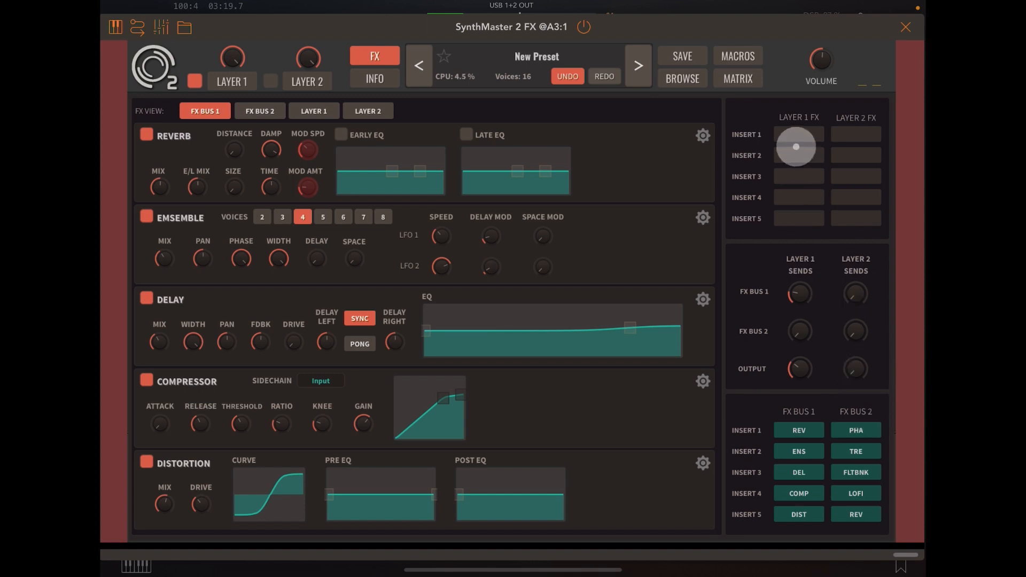
{"action": "left_click", "coordinate": [797, 147]}
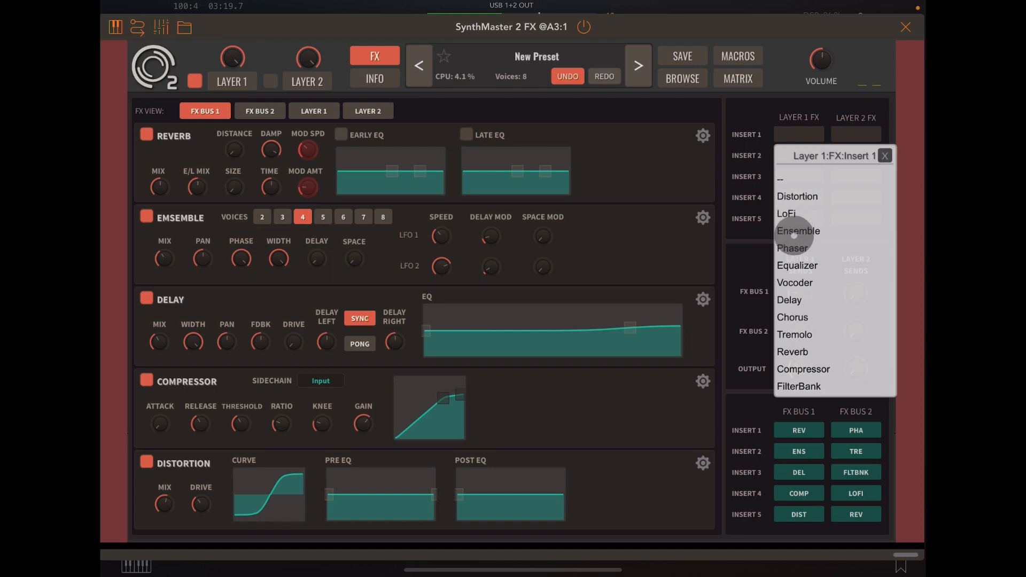
{"action": "mouse_move", "coordinate": [824, 288]}
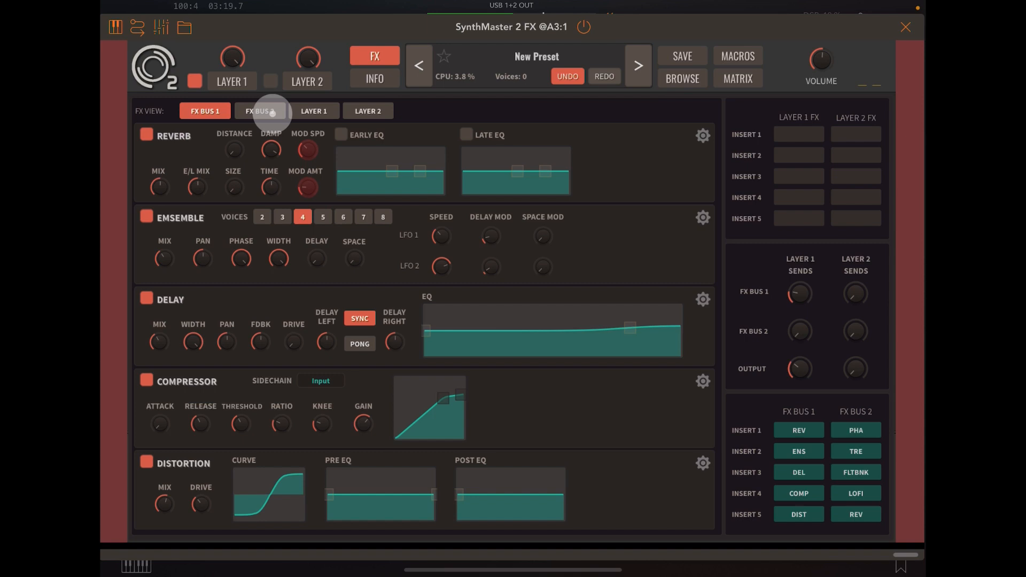
Review FX Bus 2's insert assignments and close the SynthMaster 2 window back to the mixer.
{"action": "left_click", "coordinate": [260, 110]}
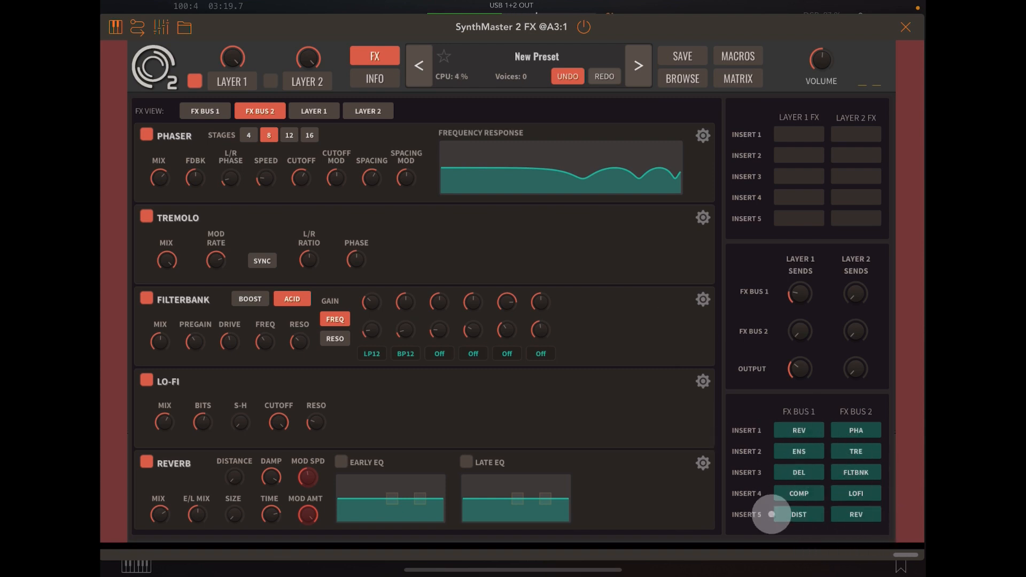
{"action": "mouse_move", "coordinate": [776, 536]}
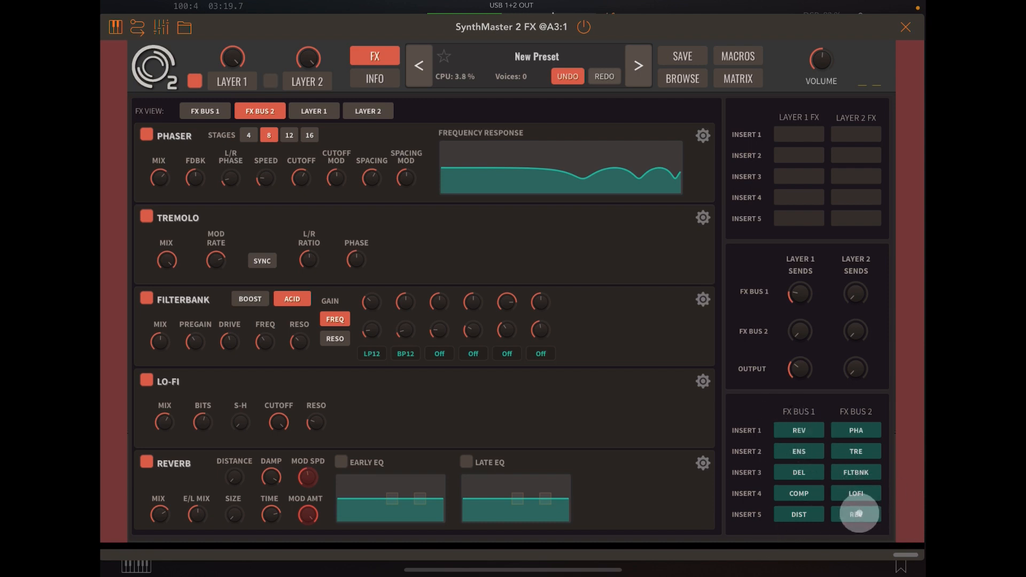
{"action": "left_click", "coordinate": [856, 514]}
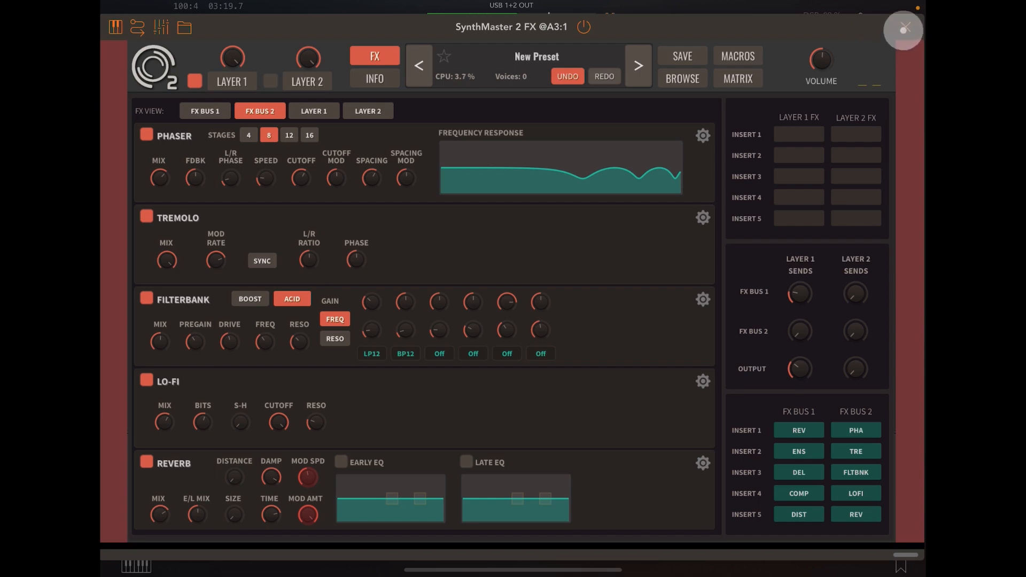
{"action": "left_click", "coordinate": [905, 28]}
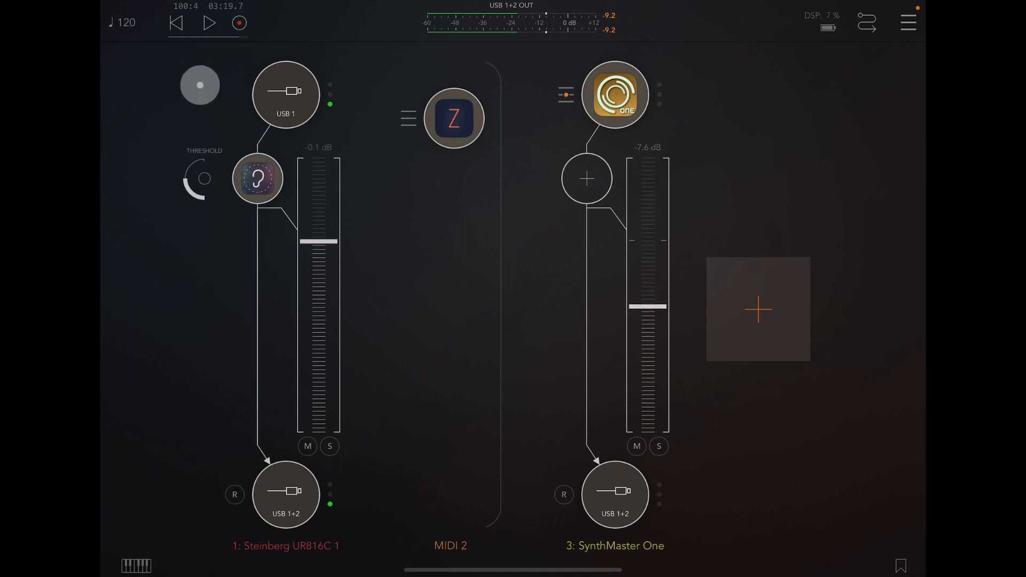
Fill the SynthMaster One channel's empty effect slot with SynthMaster 2 FX from the Audio Unit list.
{"action": "left_click", "coordinate": [208, 22]}
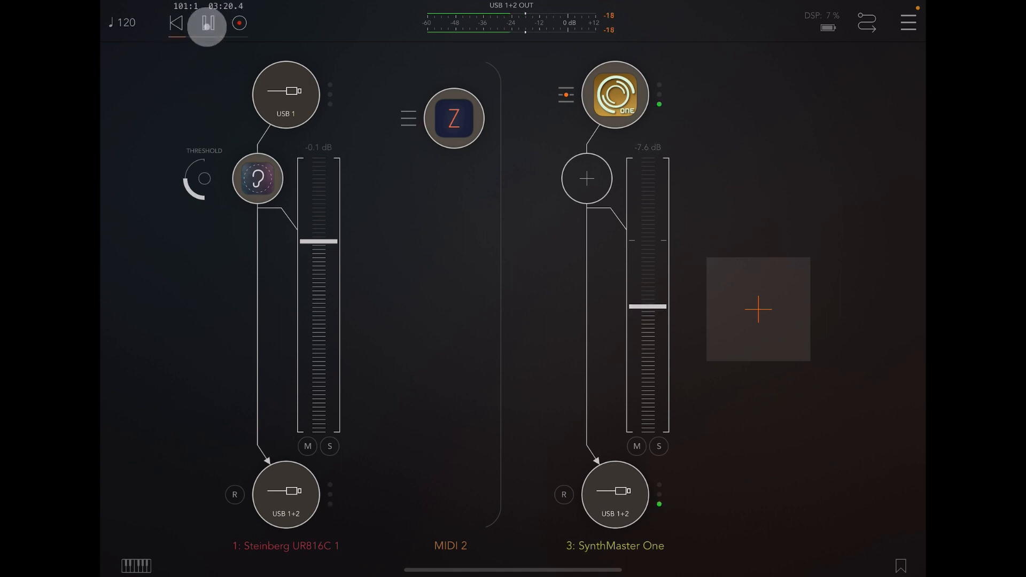
{"action": "left_click", "coordinate": [207, 22]}
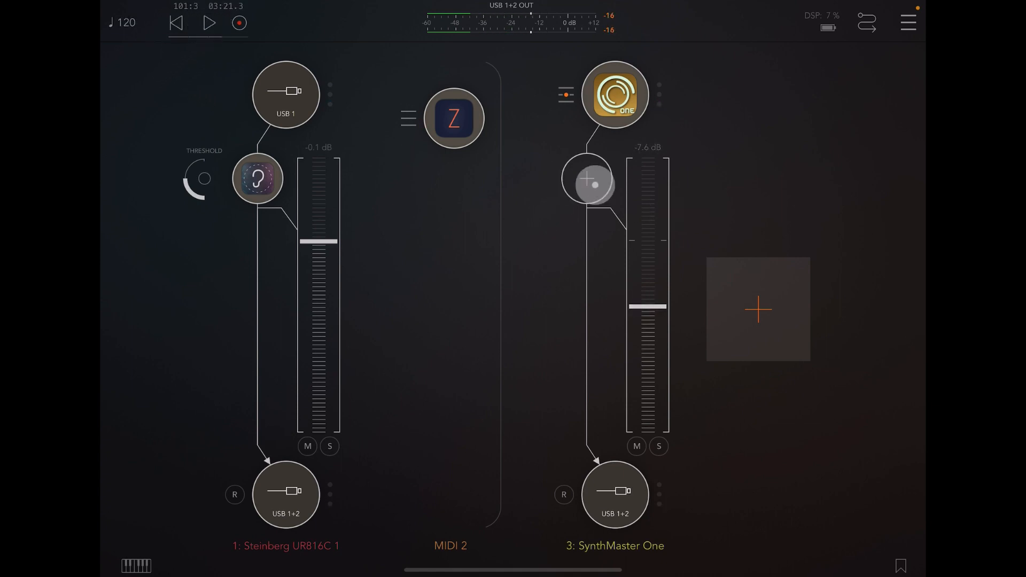
{"action": "left_click", "coordinate": [758, 310]}
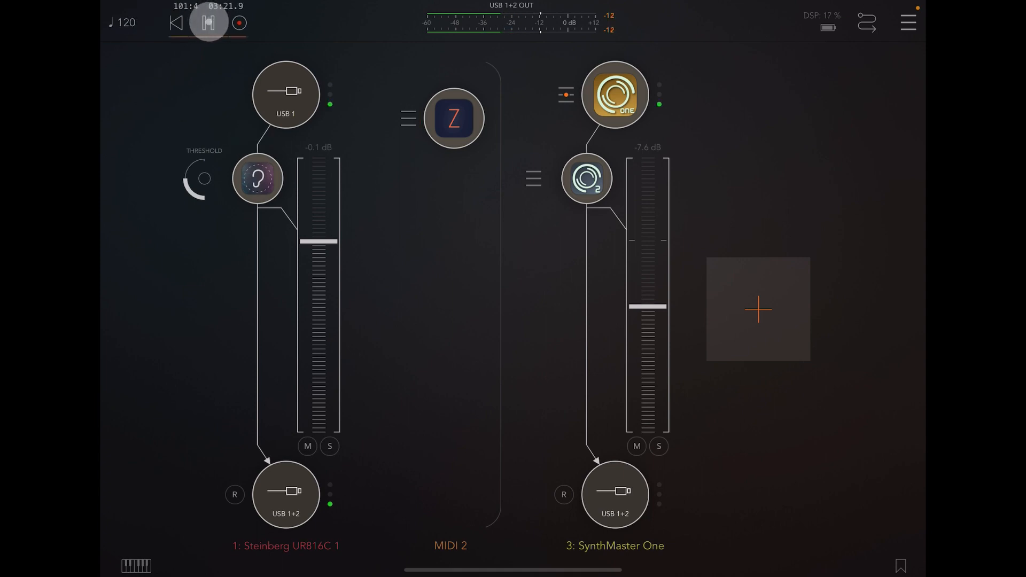
{"action": "left_click", "coordinate": [208, 22]}
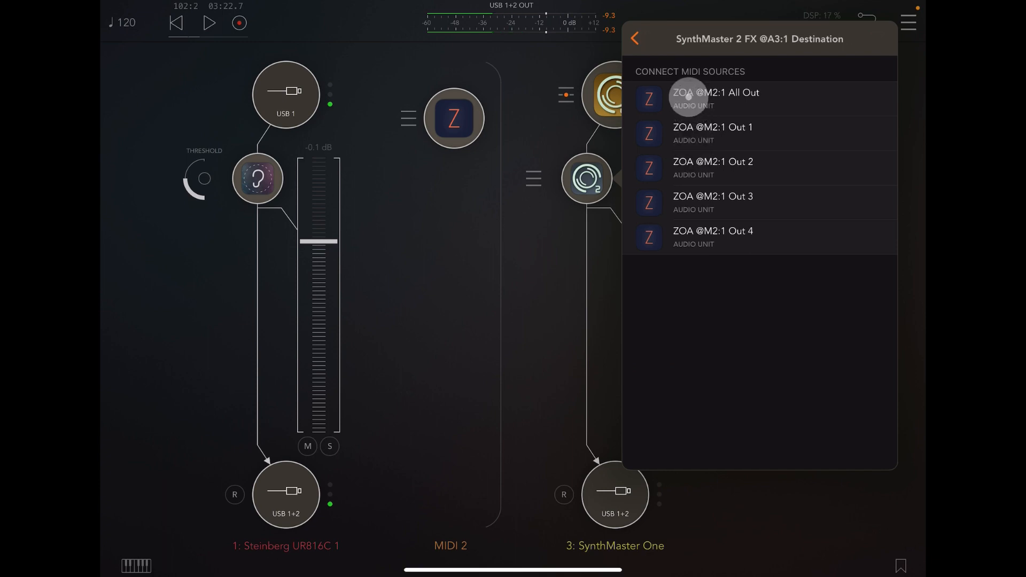
Tick ZOA All Out as a SynthMaster 2 MIDI source and confirm it reaches both synths.
{"action": "left_click", "coordinate": [715, 98]}
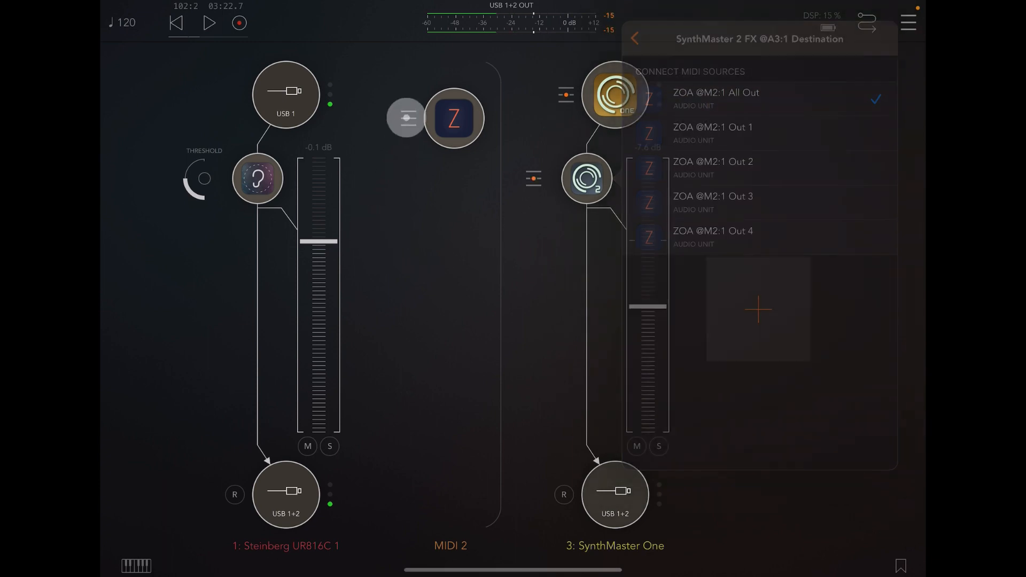
{"action": "left_click", "coordinate": [454, 119]}
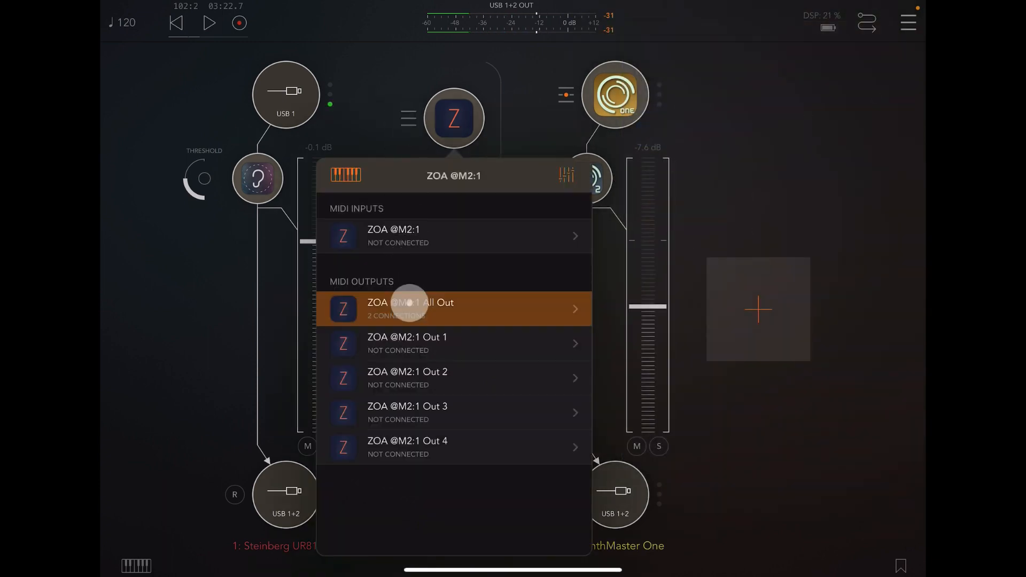
{"action": "left_click", "coordinate": [453, 308]}
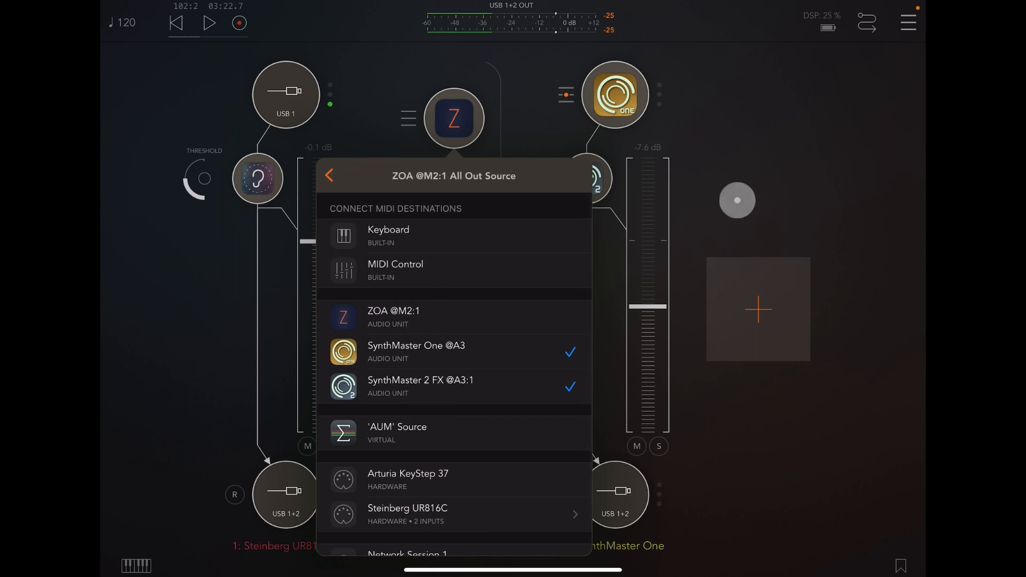
{"action": "left_click", "coordinate": [330, 175]}
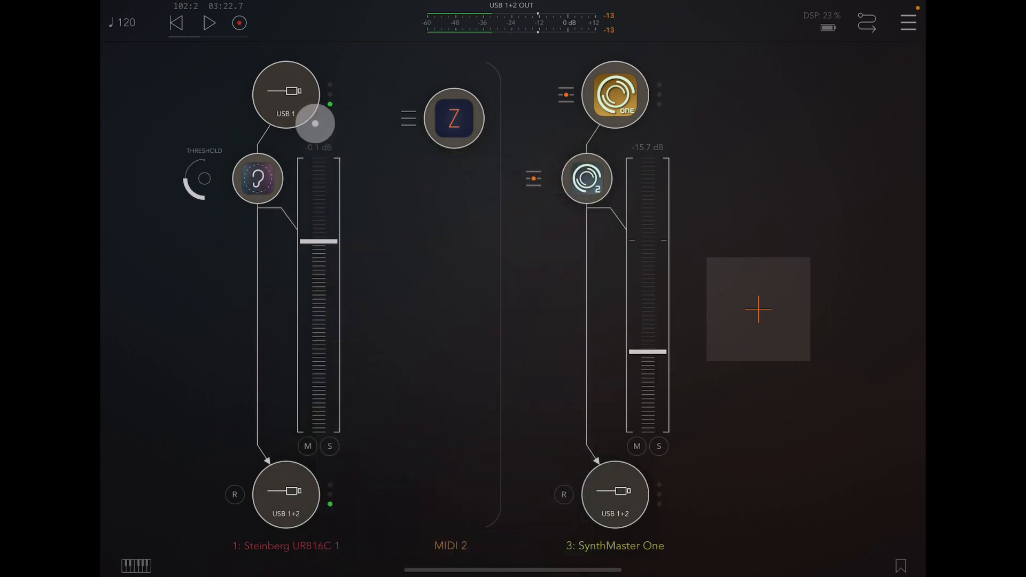
{"action": "left_click", "coordinate": [210, 23]}
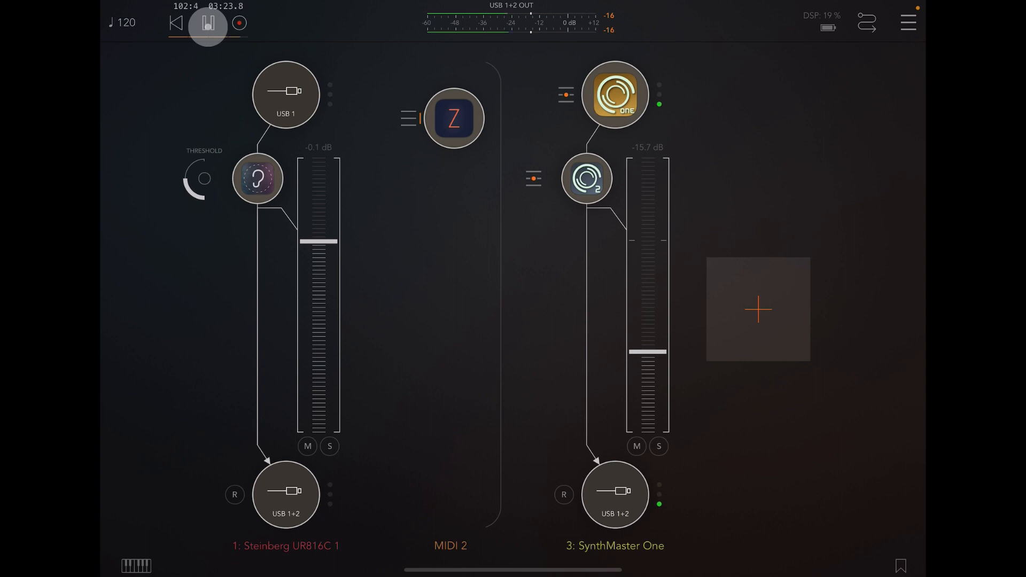
{"action": "left_click", "coordinate": [207, 22]}
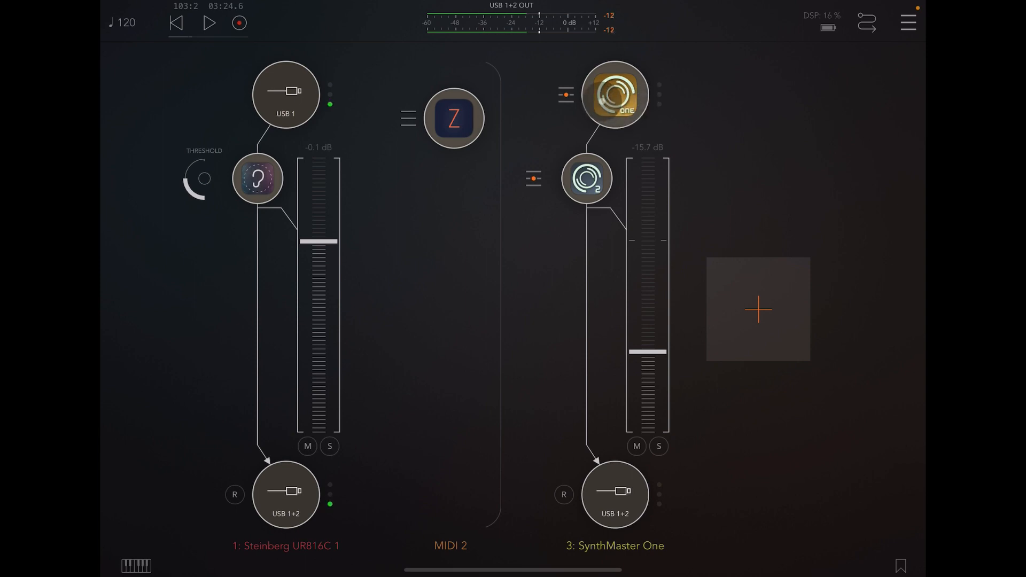
Set SynthMaster 2's oscillator 1 type to AudioIn from the Layer 1 oscillator choices.
{"action": "left_click", "coordinate": [209, 22]}
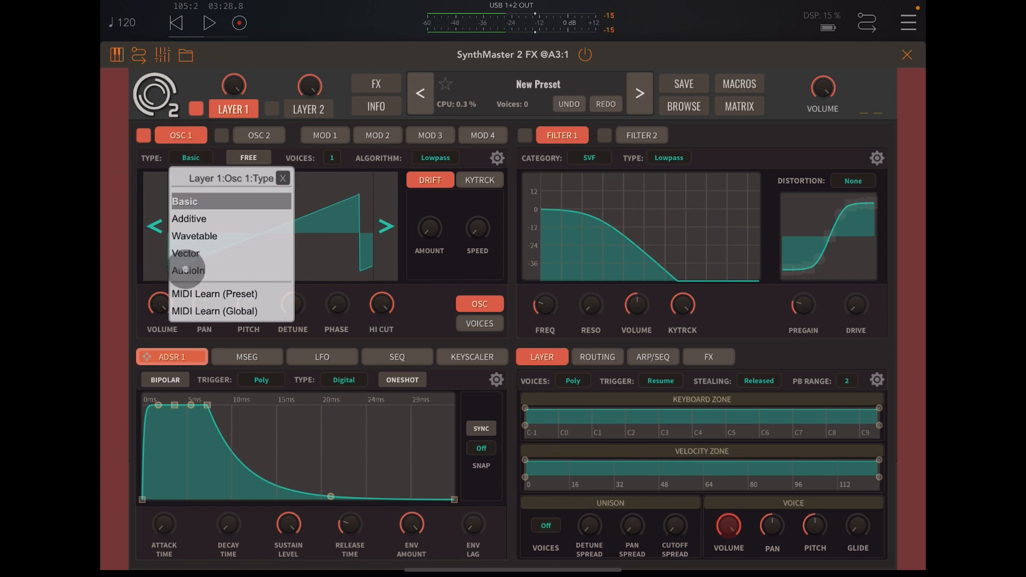
{"action": "left_click", "coordinate": [189, 271]}
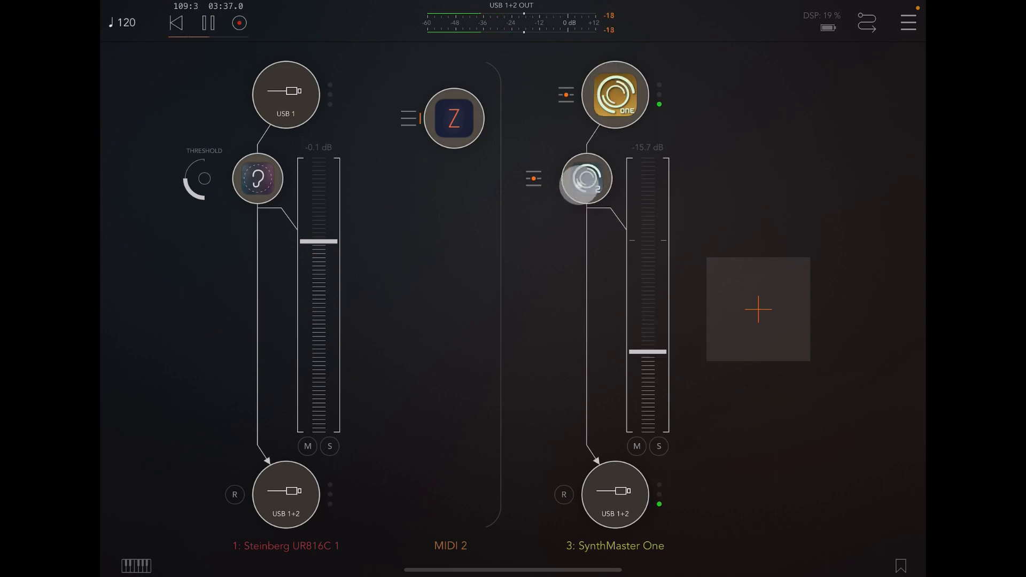
Bring SynthMaster 2 back up on its effects page for FX Bus 1's first insert.
{"action": "left_click", "coordinate": [613, 94]}
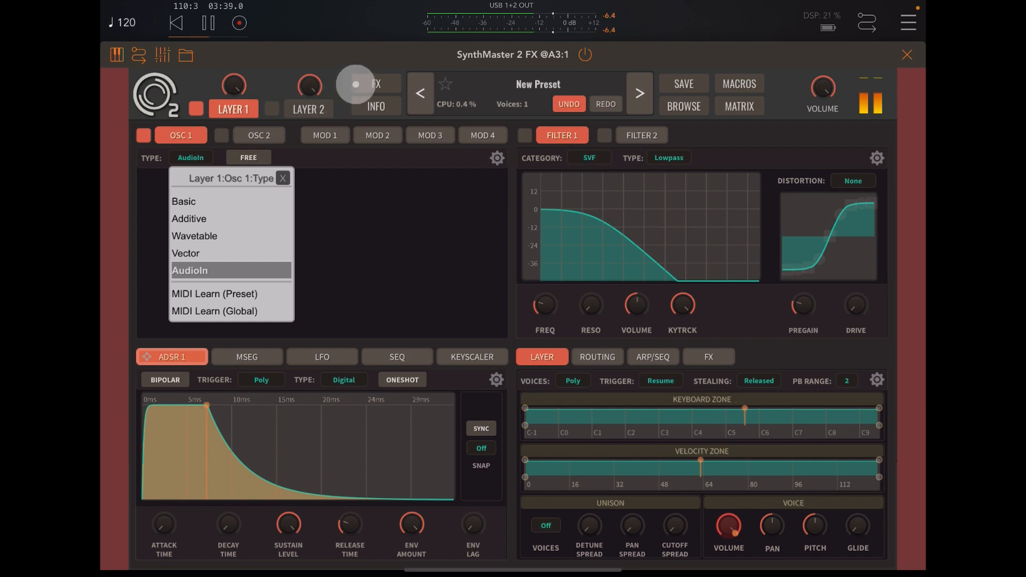
{"action": "left_click", "coordinate": [375, 84]}
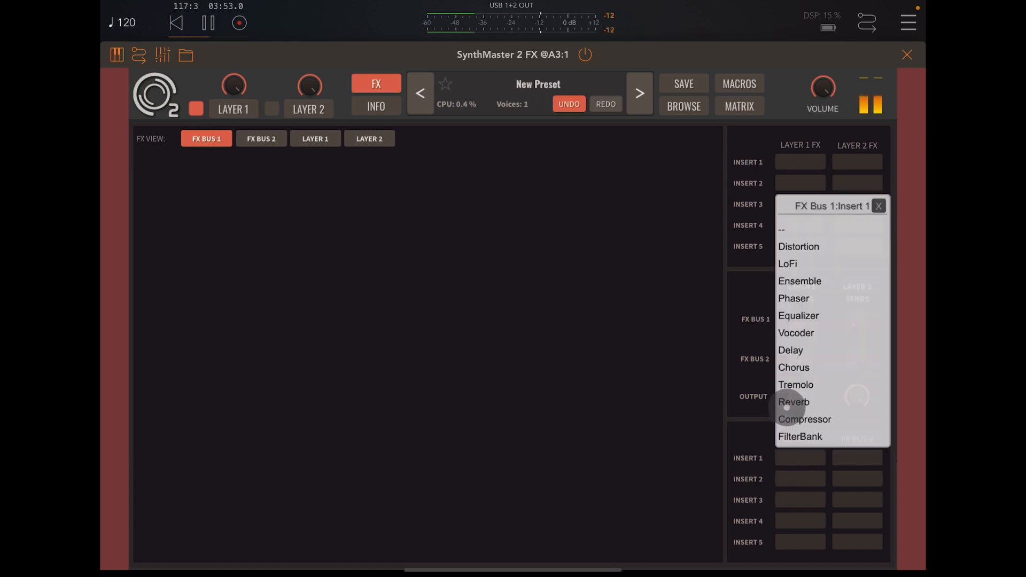
Assign Reverb to FX Bus 1 Insert 1 and move on to the Insert 2 slot.
{"action": "left_click", "coordinate": [794, 402]}
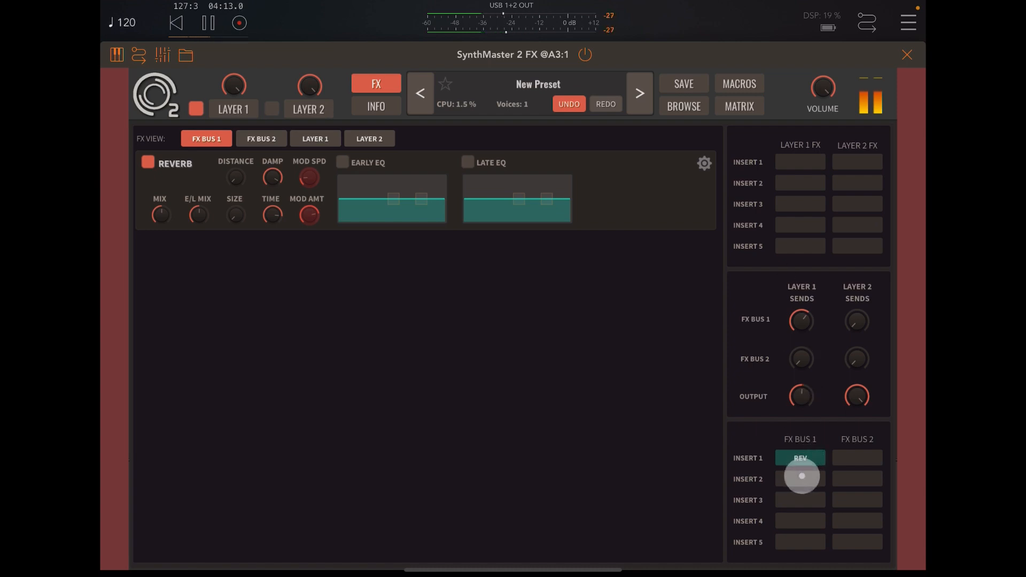
{"action": "left_click", "coordinate": [800, 479]}
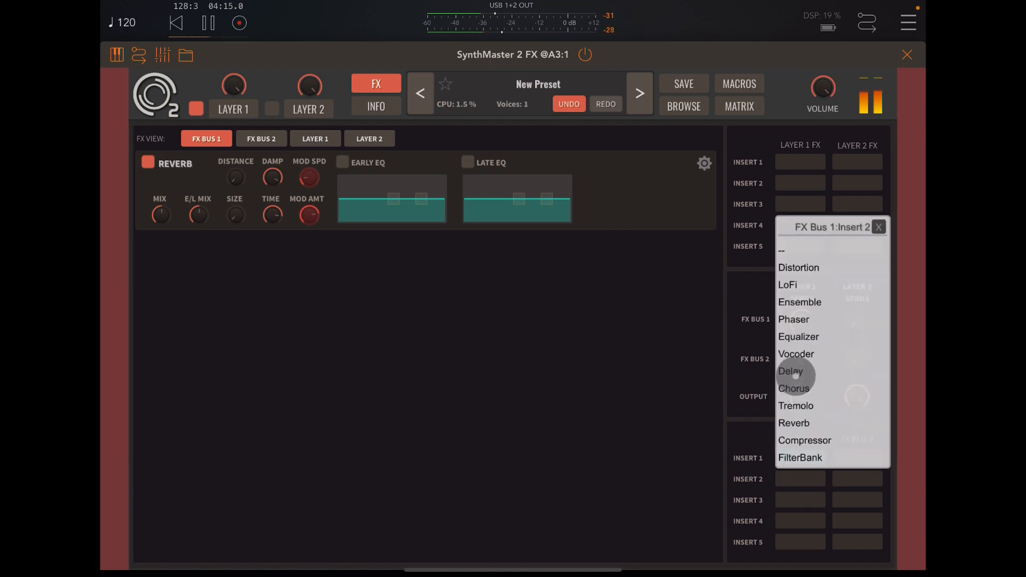
Assign Delay to FX Bus 1 Insert 2, following the reverb.
{"action": "left_click", "coordinate": [790, 371]}
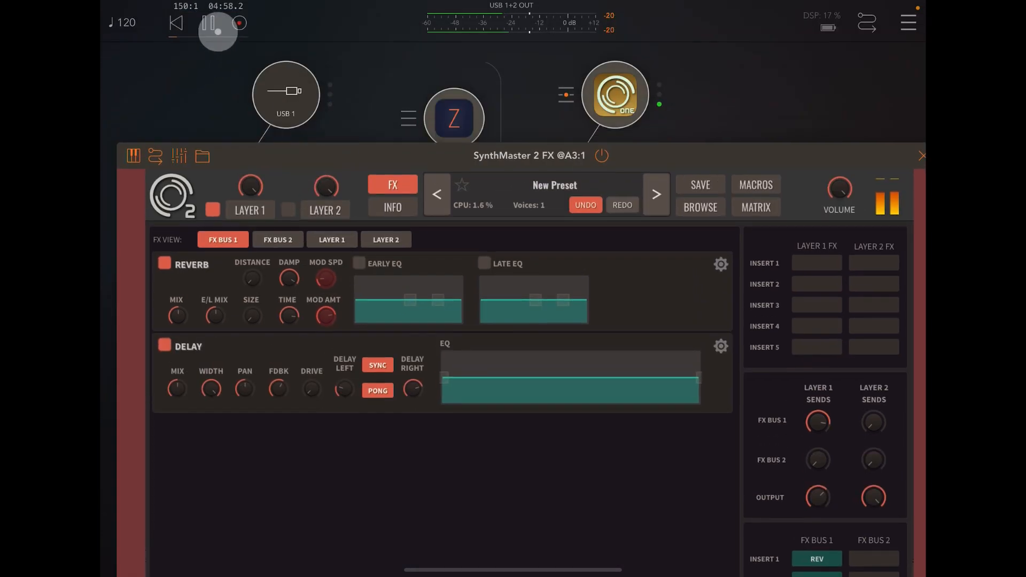
{"action": "left_click", "coordinate": [209, 23]}
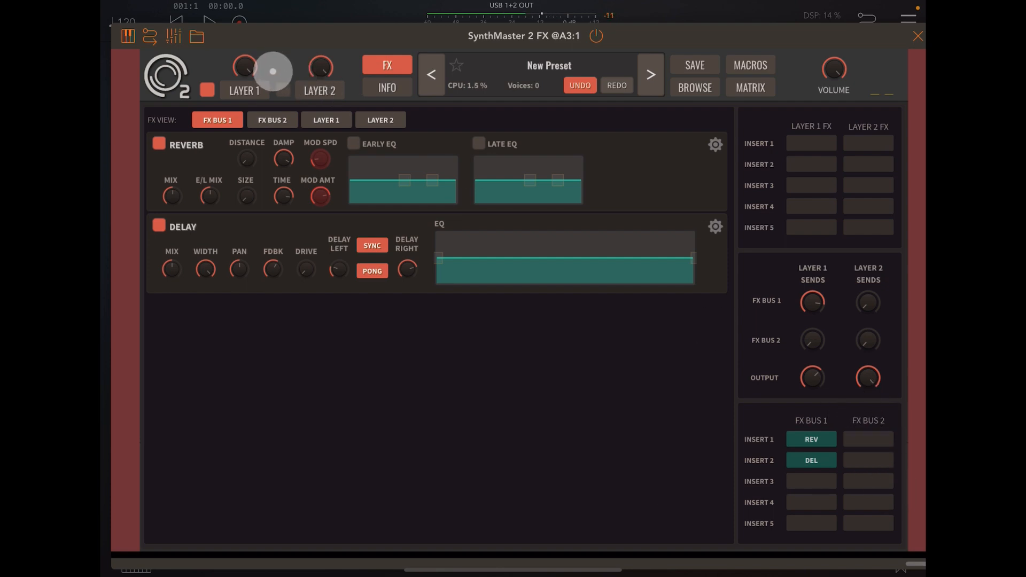
{"action": "left_click", "coordinate": [272, 120]}
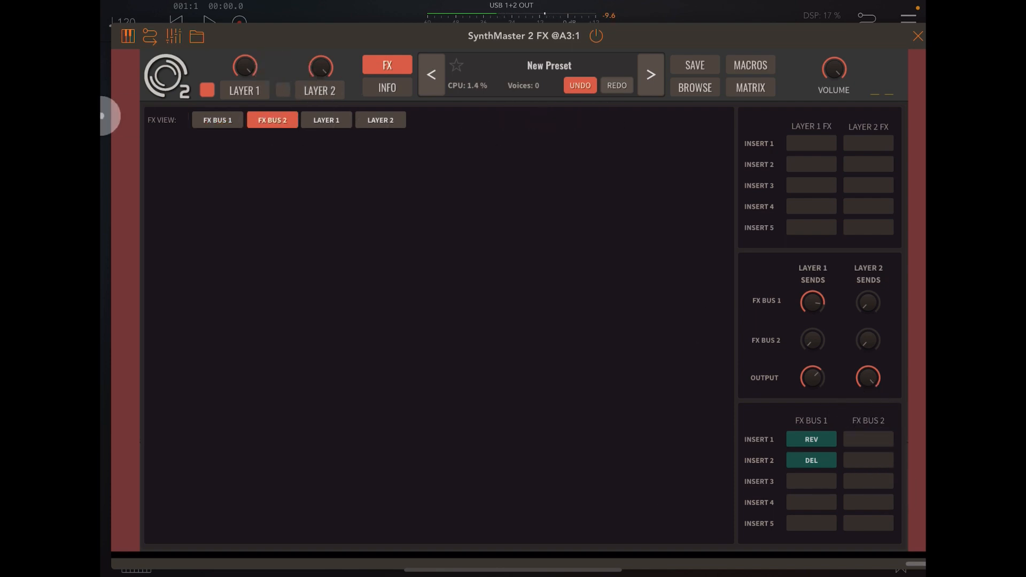
{"action": "left_click", "coordinate": [218, 120]}
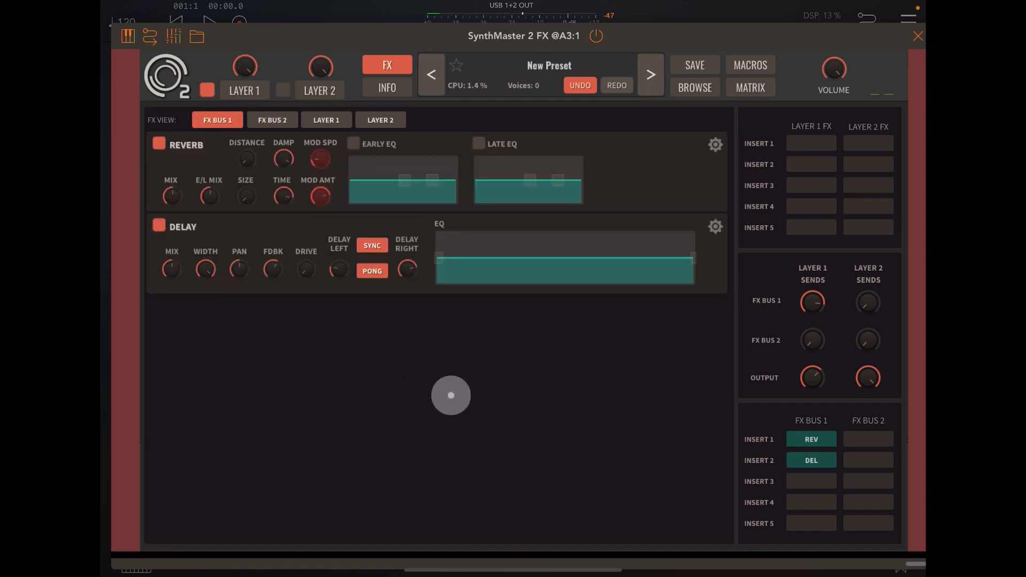
{"action": "mouse_move", "coordinate": [580, 433]}
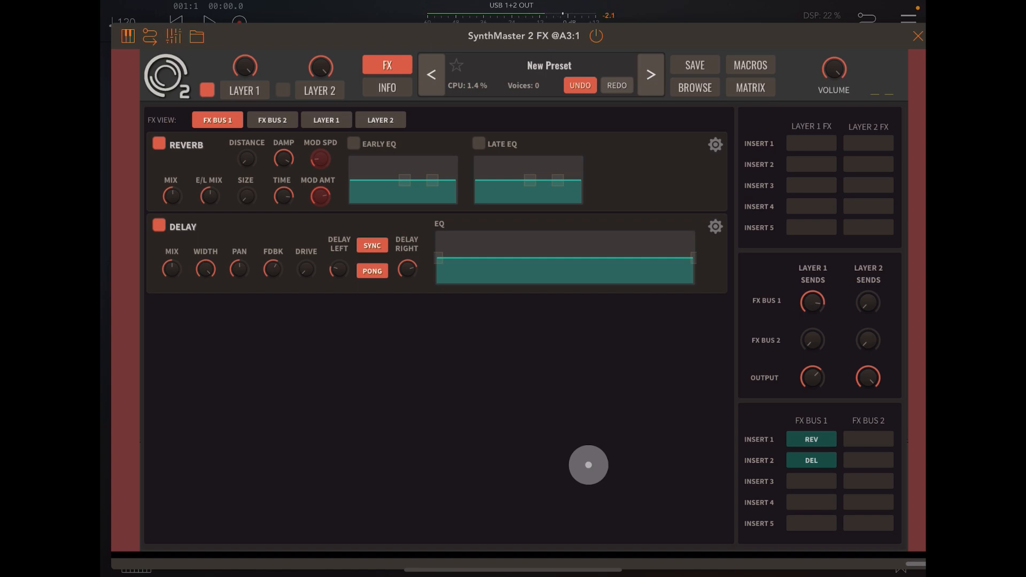
{"action": "mouse_move", "coordinate": [554, 371]}
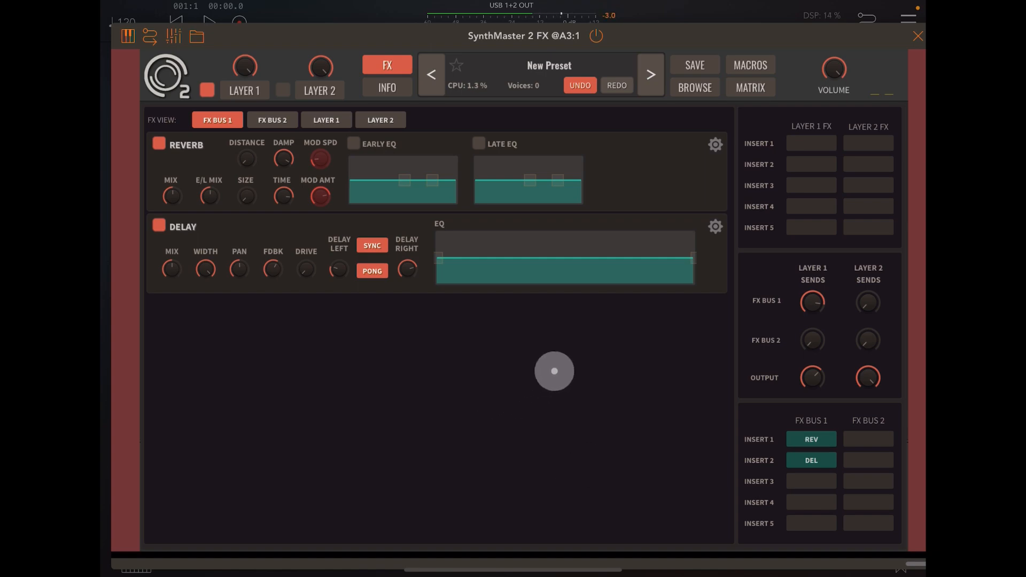